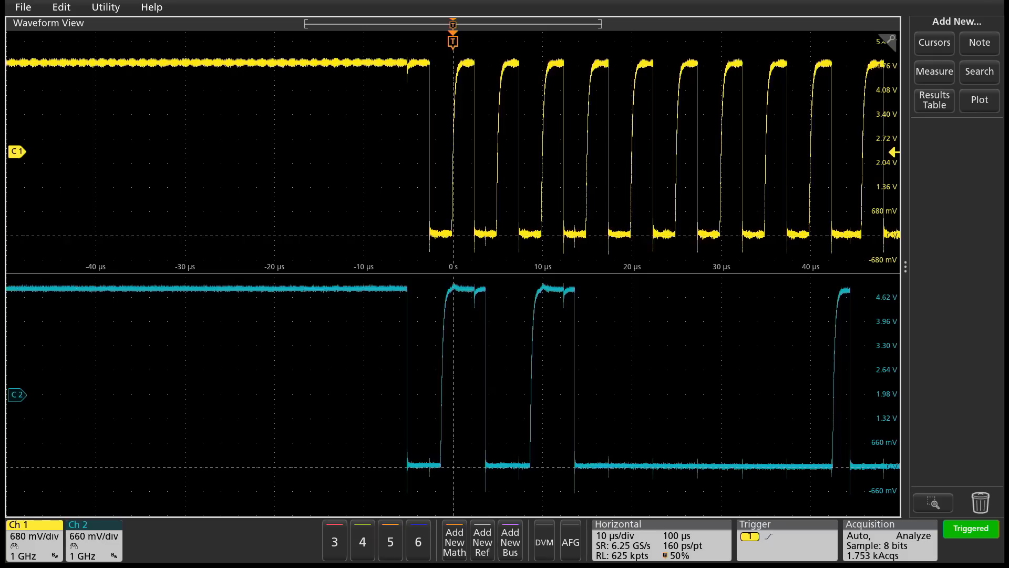
- Add a Peak-to-Peak measurement from the Add New Measure panel
click(454, 539)
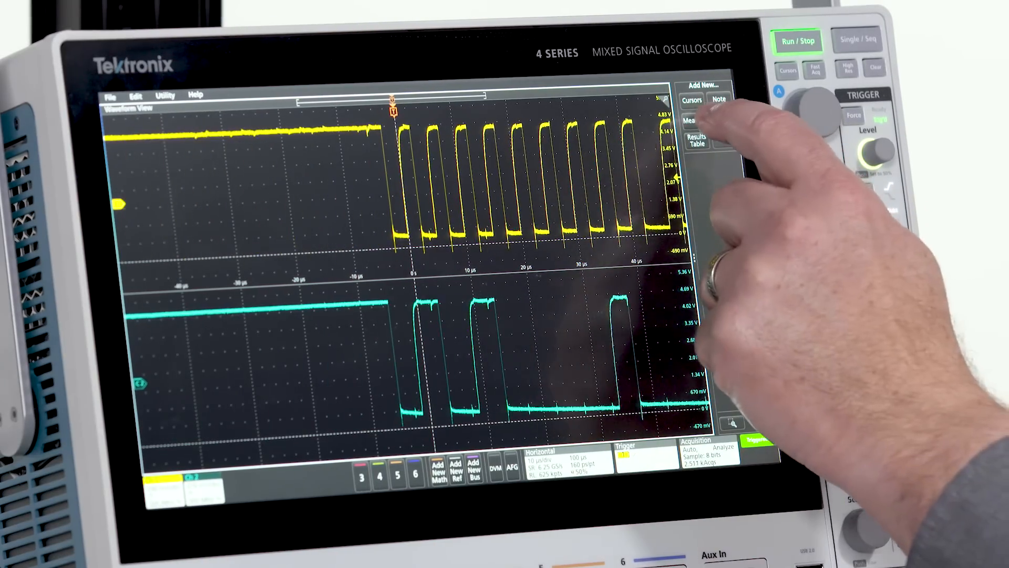
click(694, 121)
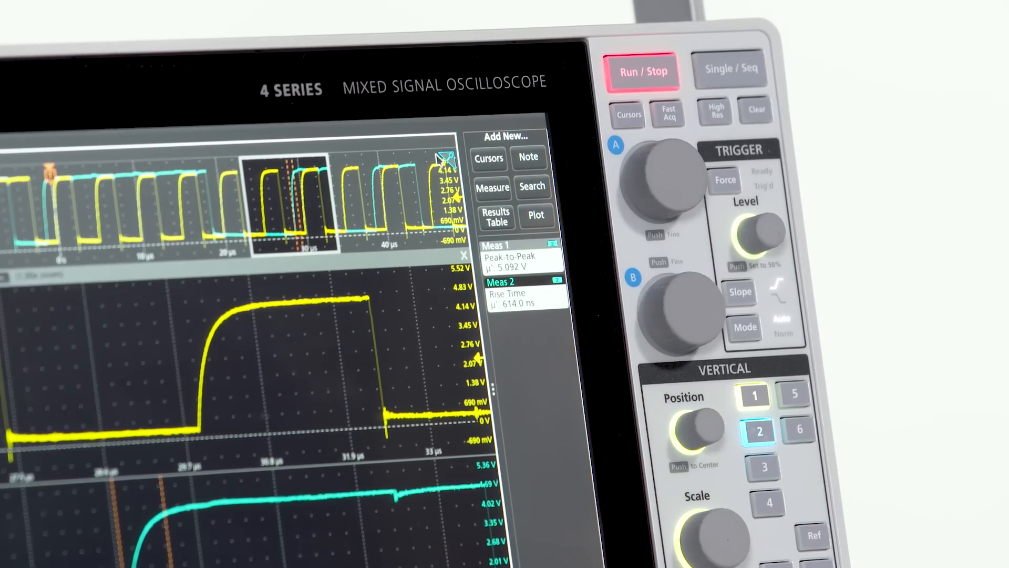
- Close the zoom overview, keeping the peak-to-peak and rise-time badges visible
click(463, 254)
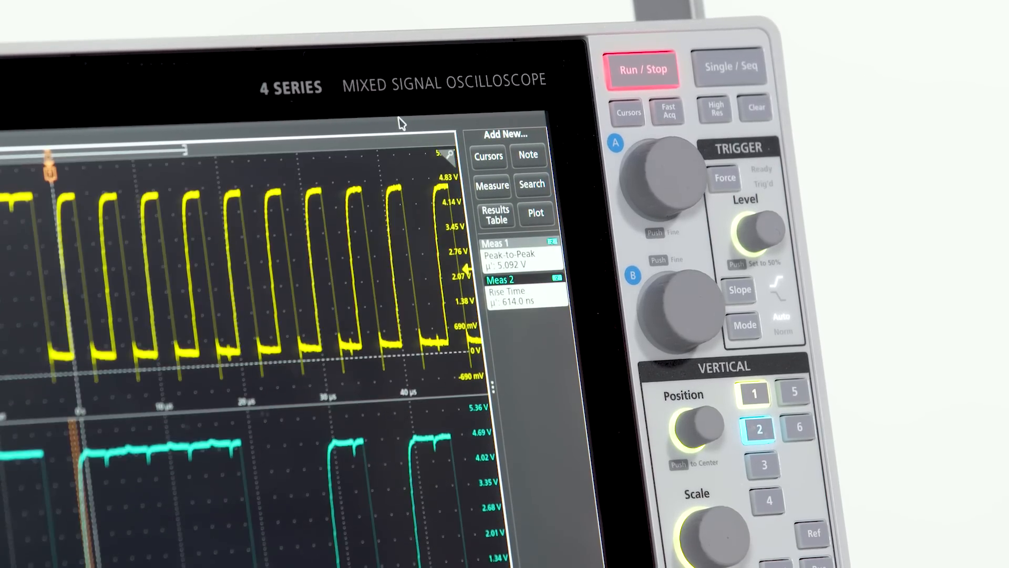